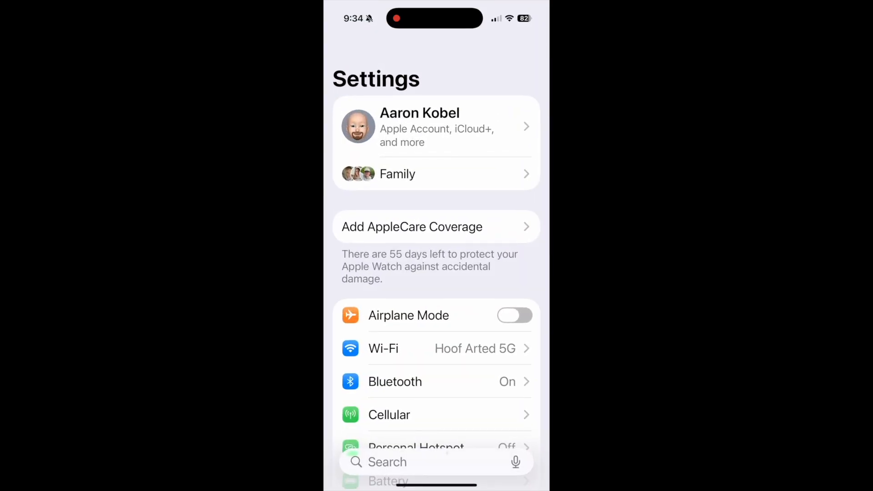
Bring up the iOS Wi-Fi settings page from the Settings list.
{"action": "scroll", "scroll_direction": "down", "scroll_amount": 3}
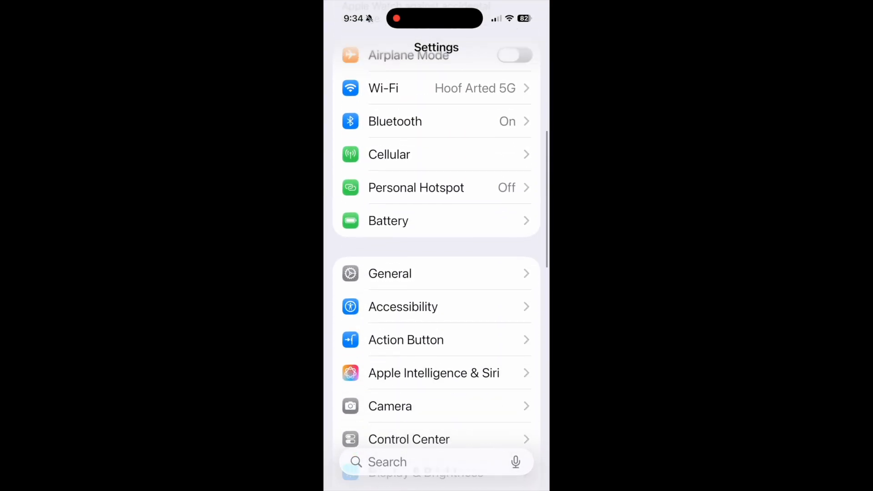
{"action": "scroll", "scroll_direction": "down", "scroll_amount": 3}
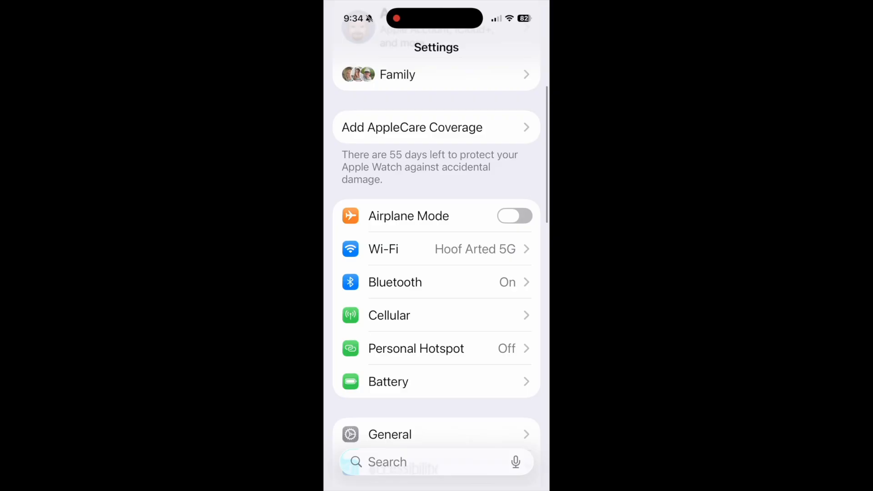
{"action": "left_click", "coordinate": [401, 250]}
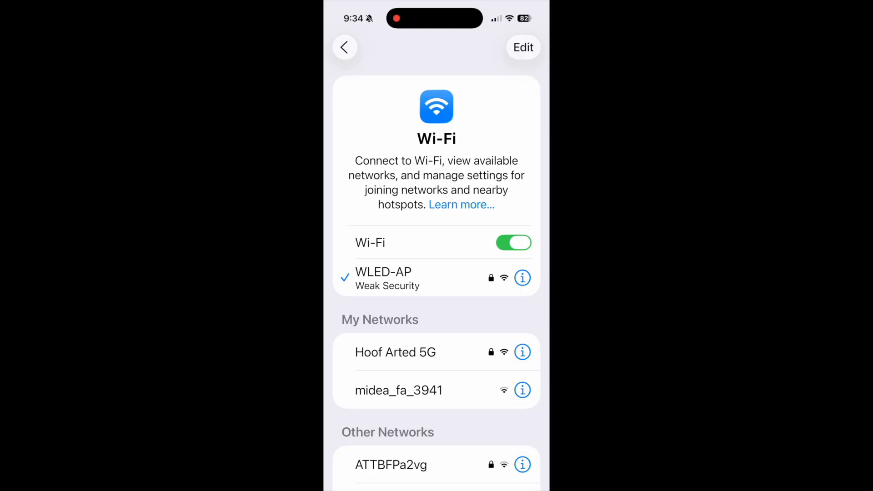
Join the WLED-AP network so the WLED welcome page appears.
{"action": "left_click", "coordinate": [383, 272]}
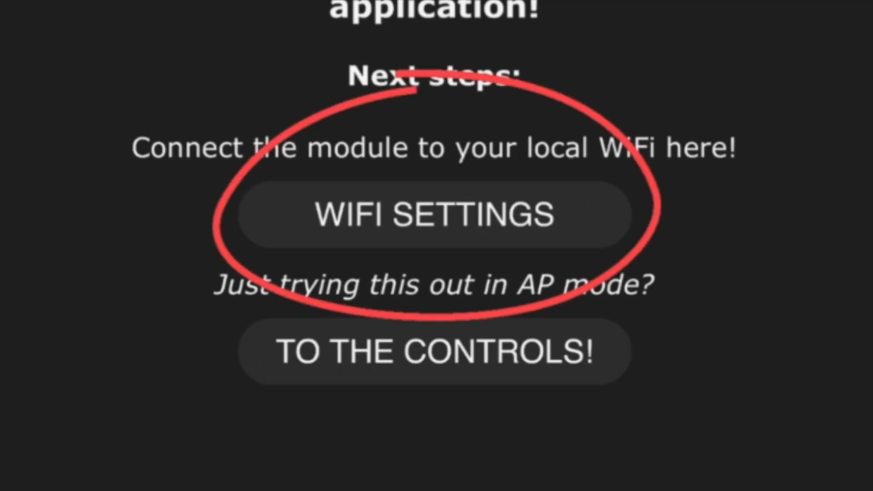
Replace the placeholder SSID with the home network name Hoo Arted 5G in WLED's Wi-Fi setup.
{"action": "left_click", "coordinate": [436, 222]}
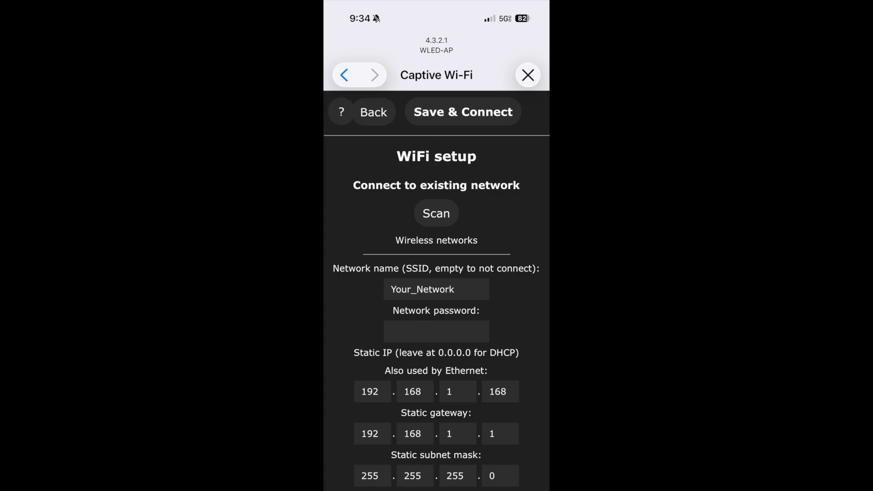
{"action": "left_click", "coordinate": [437, 289]}
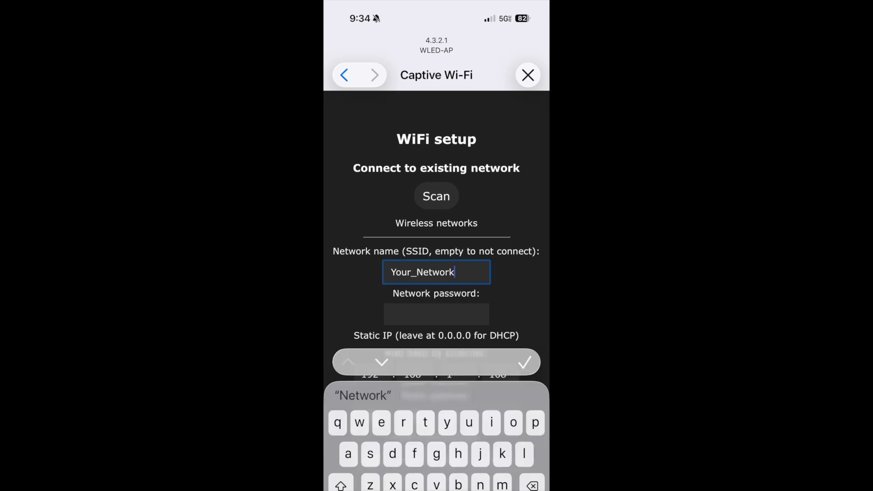
{"action": "key", "text": "Backspace"}
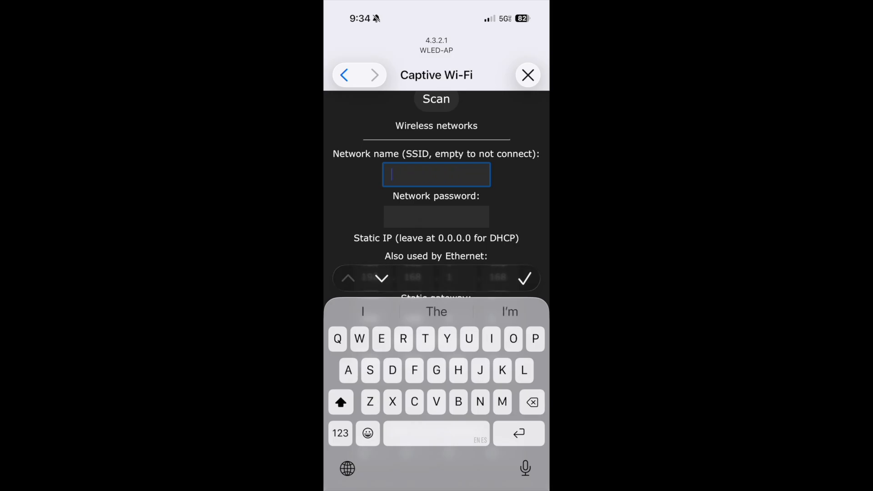
{"action": "type", "text": "Hoof"}
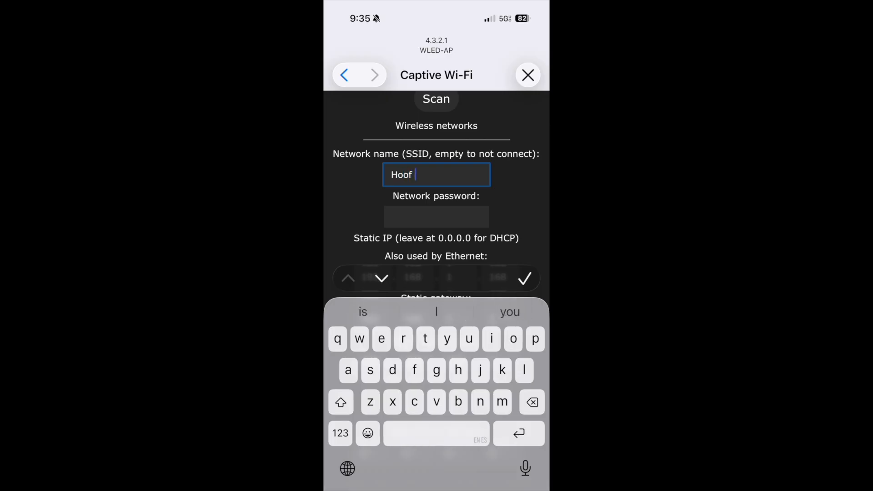
{"action": "type", "text": "Arted"}
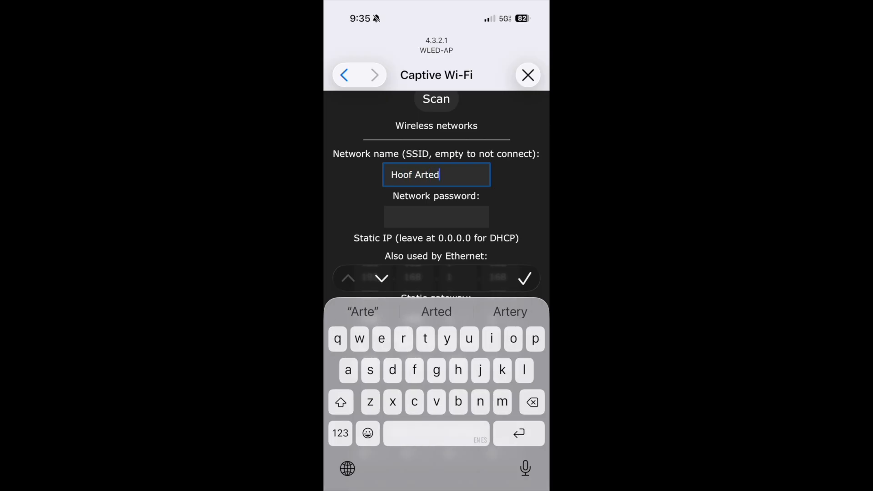
{"action": "type", "text": "5"}
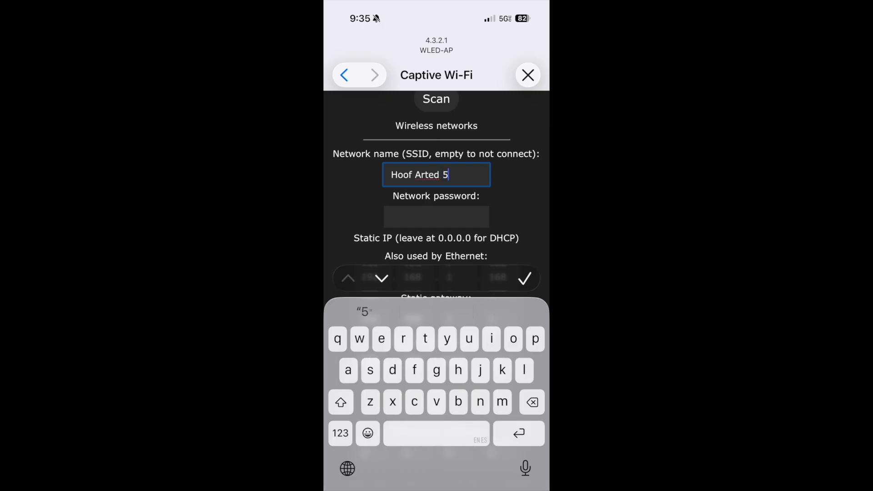
{"action": "type", "text": "G"}
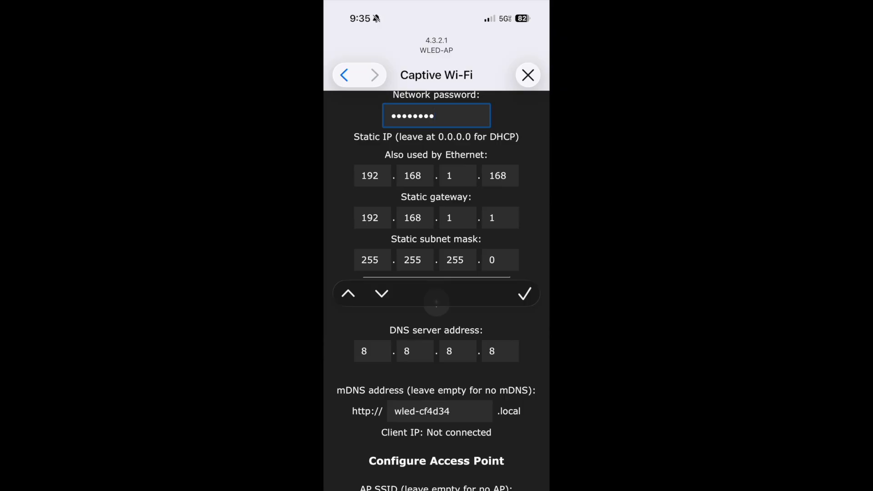
Change the static IP's last octet from 168 to 222, giving 192.168.1.222.
{"action": "left_click", "coordinate": [499, 175]}
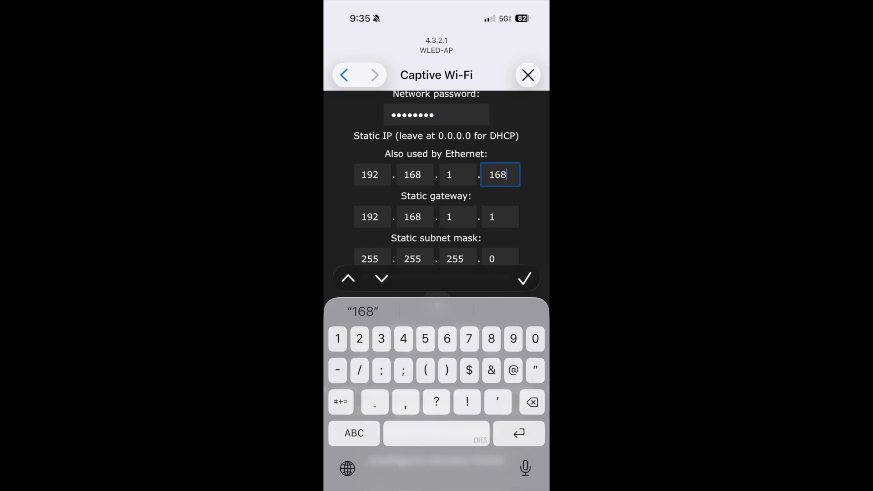
{"action": "key", "text": "Backspace"}
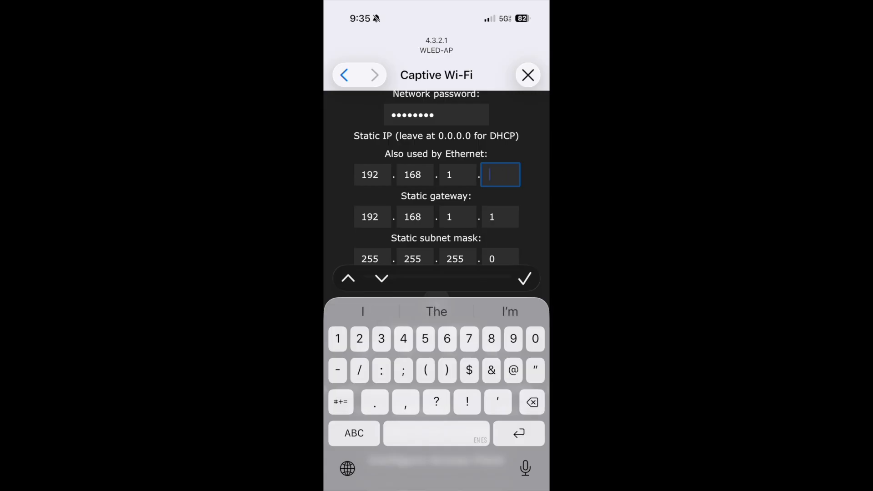
{"action": "type", "text": "222"}
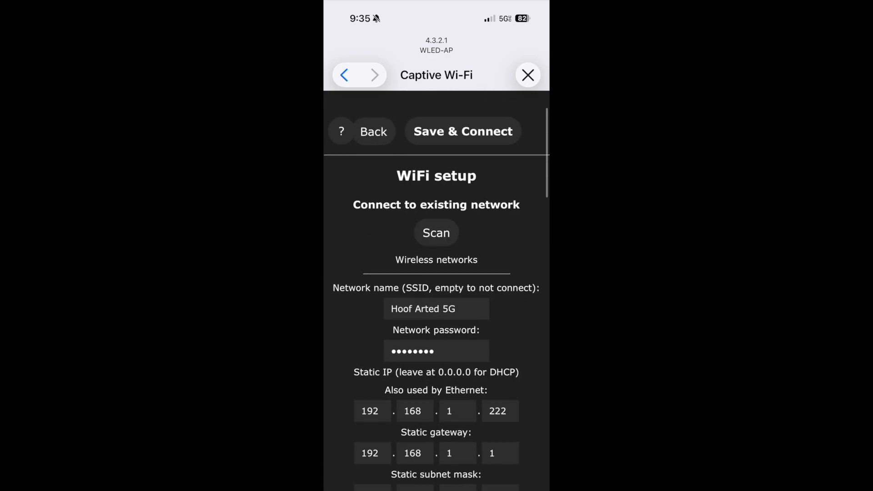
{"action": "scroll", "scroll_direction": "down", "scroll_amount": 3}
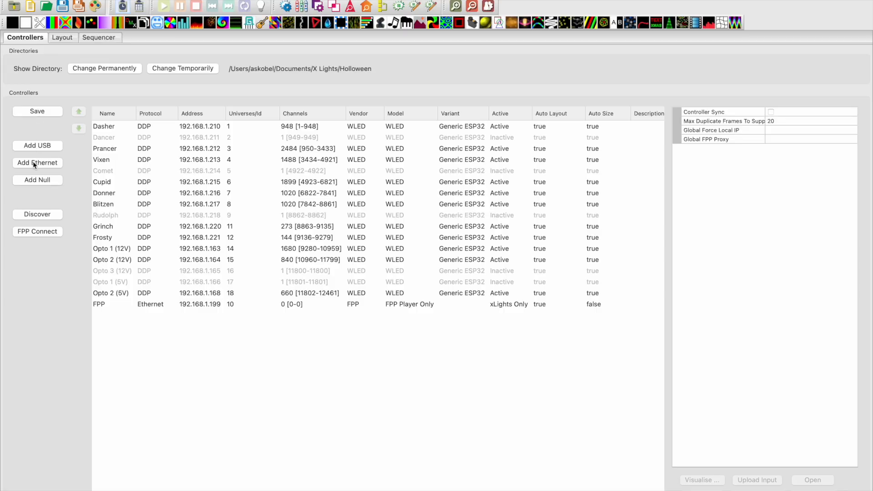
{"action": "mouse_move", "coordinate": [35, 164]}
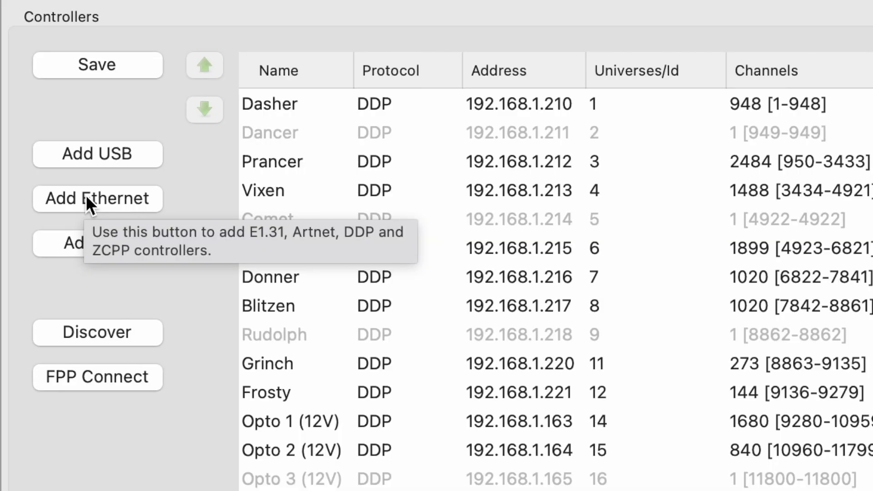
Add a new Ethernet controller to the xLights controller list and bring up its vendor choices.
{"action": "left_click", "coordinate": [98, 198]}
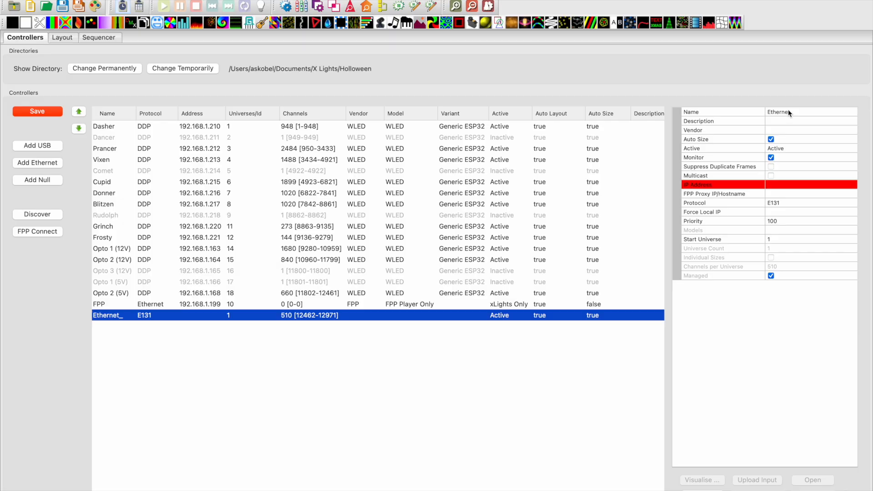
{"action": "left_click", "coordinate": [791, 112]}
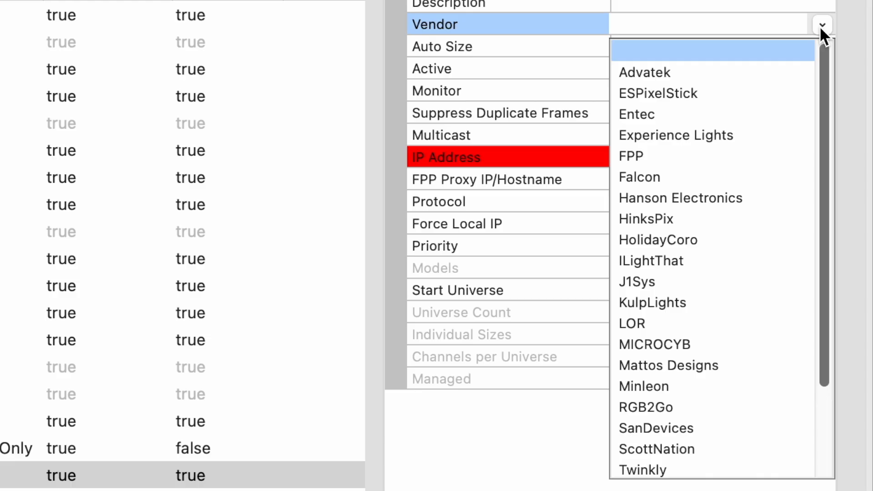
Set the new controller's vendor to WLED and its variant to Generic ESP32.
{"action": "left_click", "coordinate": [637, 387]}
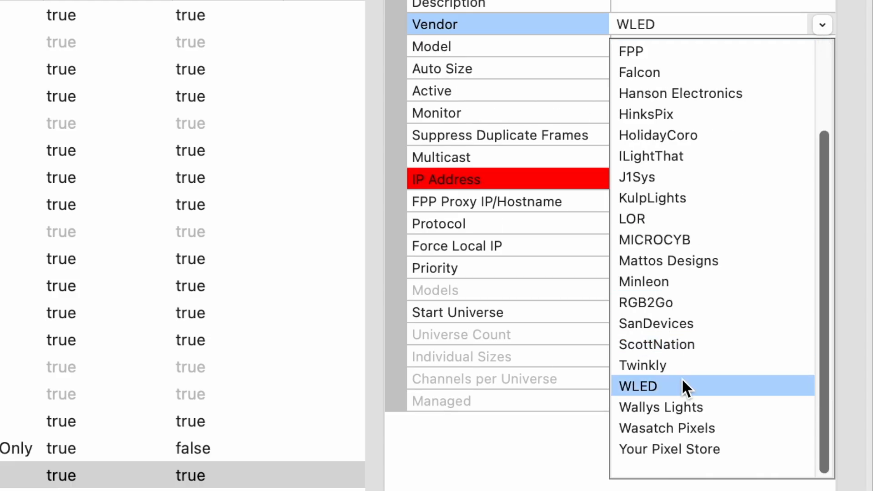
{"action": "left_click", "coordinate": [636, 386]}
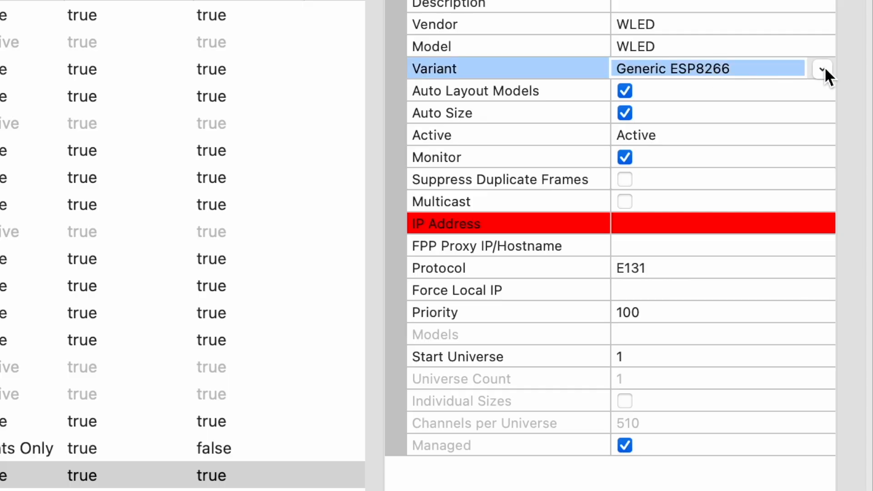
{"action": "left_click", "coordinate": [821, 66]}
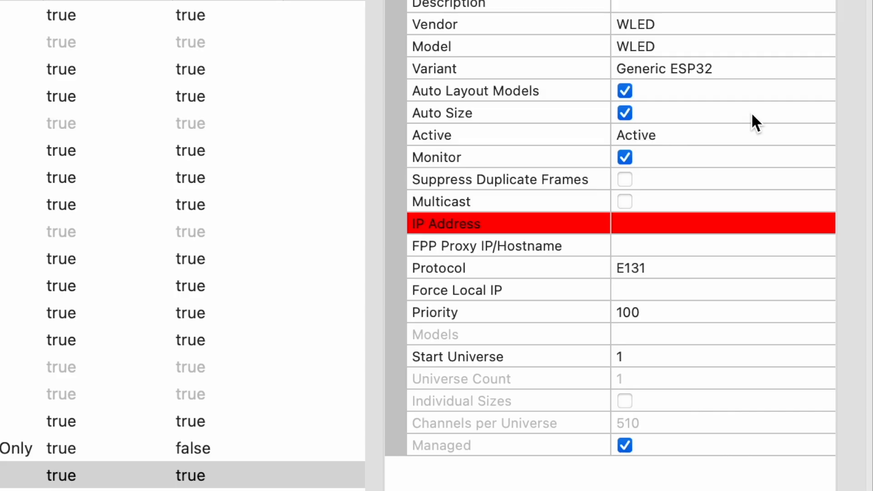
{"action": "mouse_move", "coordinate": [668, 190]}
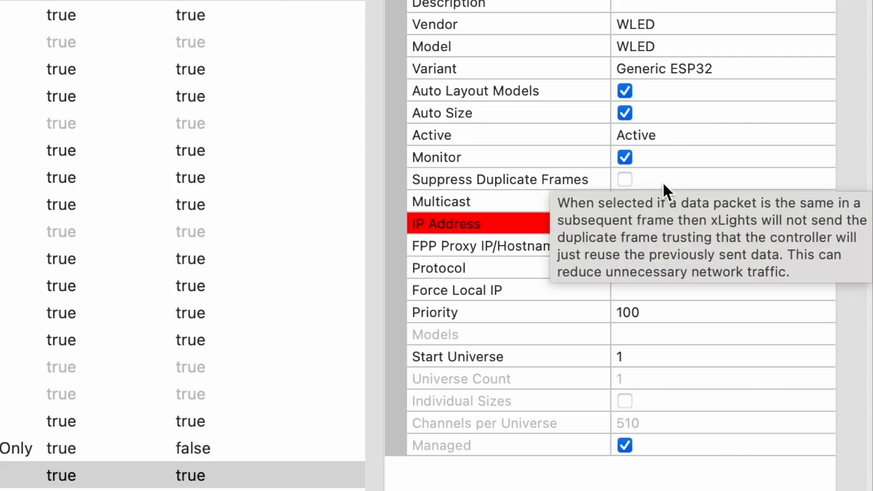
Enter 192.168.1.222 as the controller's IP address.
{"action": "left_click", "coordinate": [723, 224]}
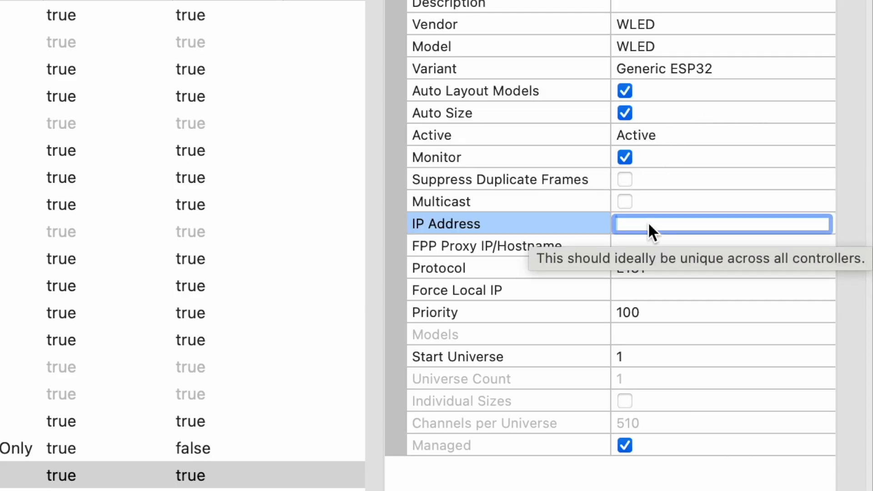
{"action": "type", "text": "192."}
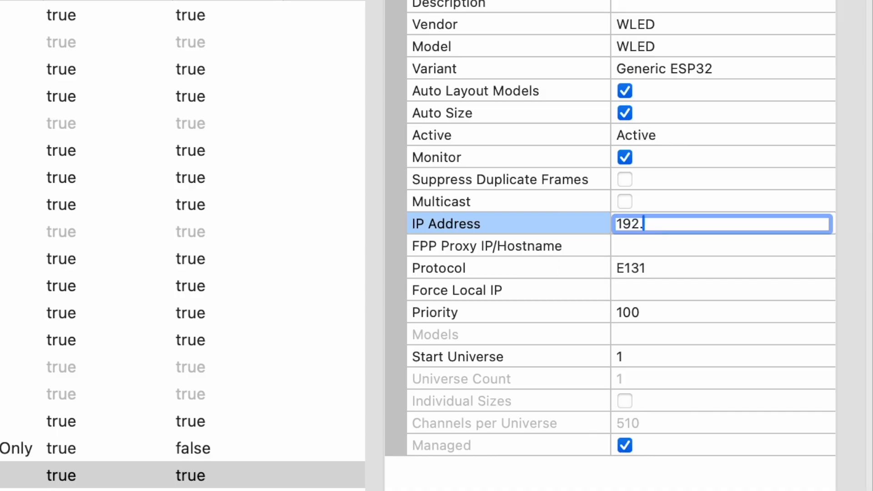
{"action": "type", "text": "168."}
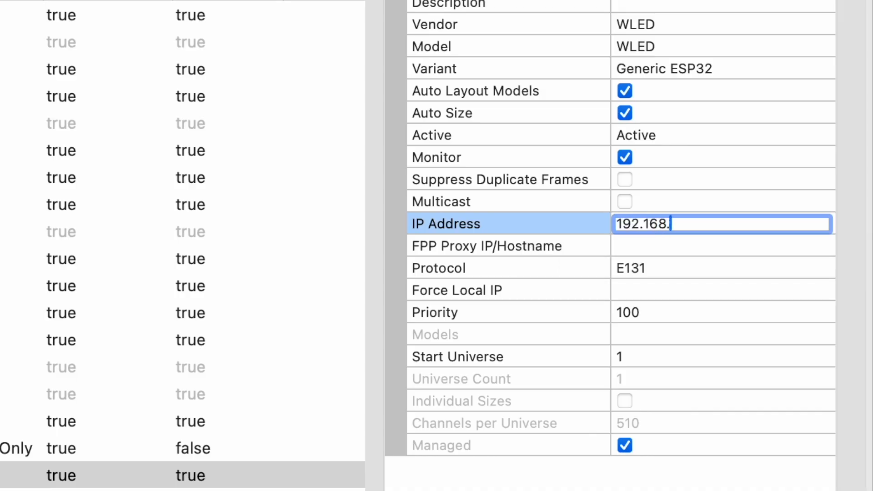
{"action": "type", "text": "1."}
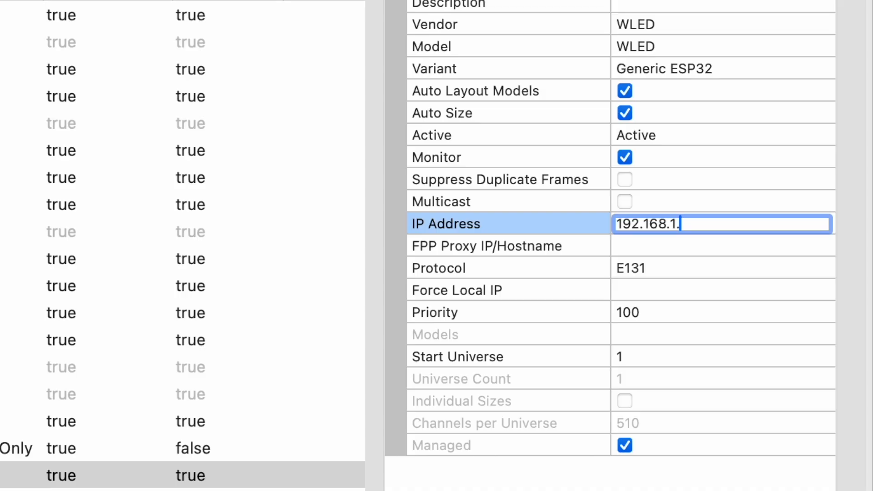
{"action": "type", "text": "222"}
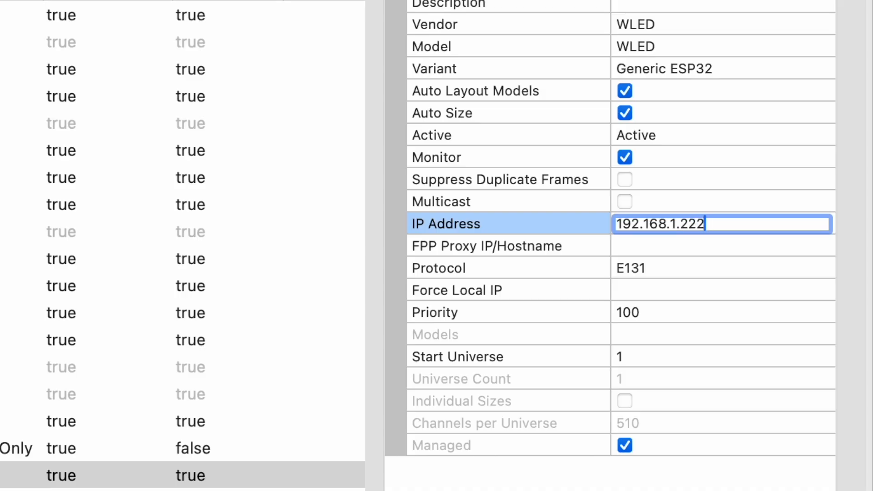
{"action": "mouse_move", "coordinate": [666, 286]}
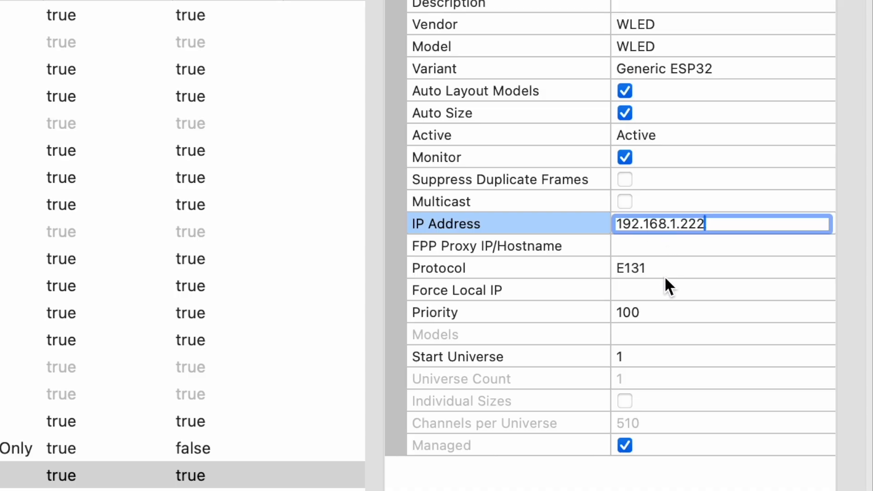
Switch the controller's protocol from E131 to DDP.
{"action": "left_click", "coordinate": [723, 267]}
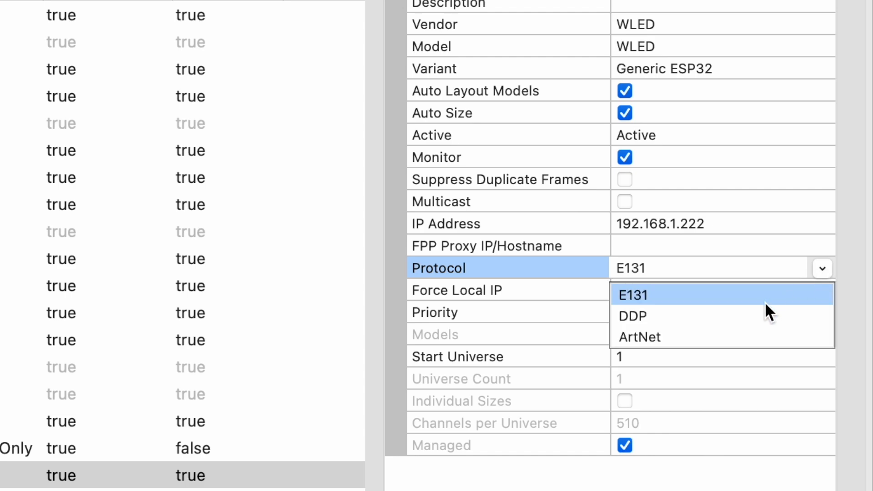
{"action": "left_click", "coordinate": [633, 316]}
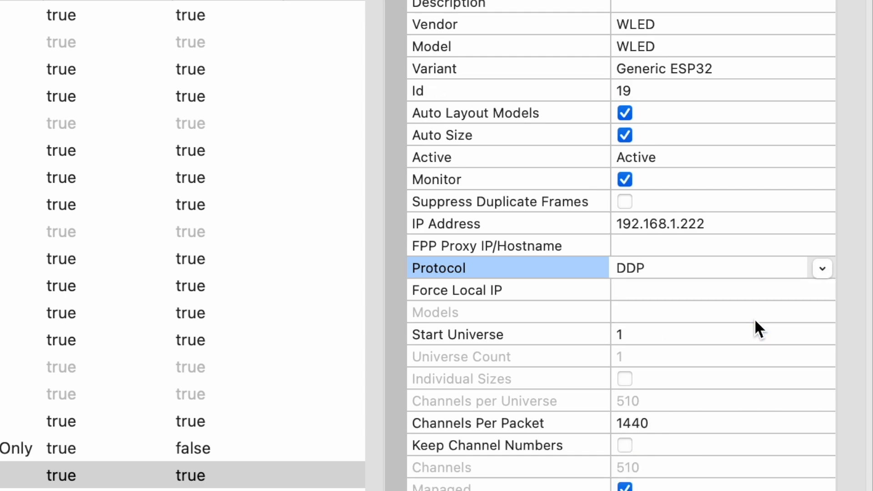